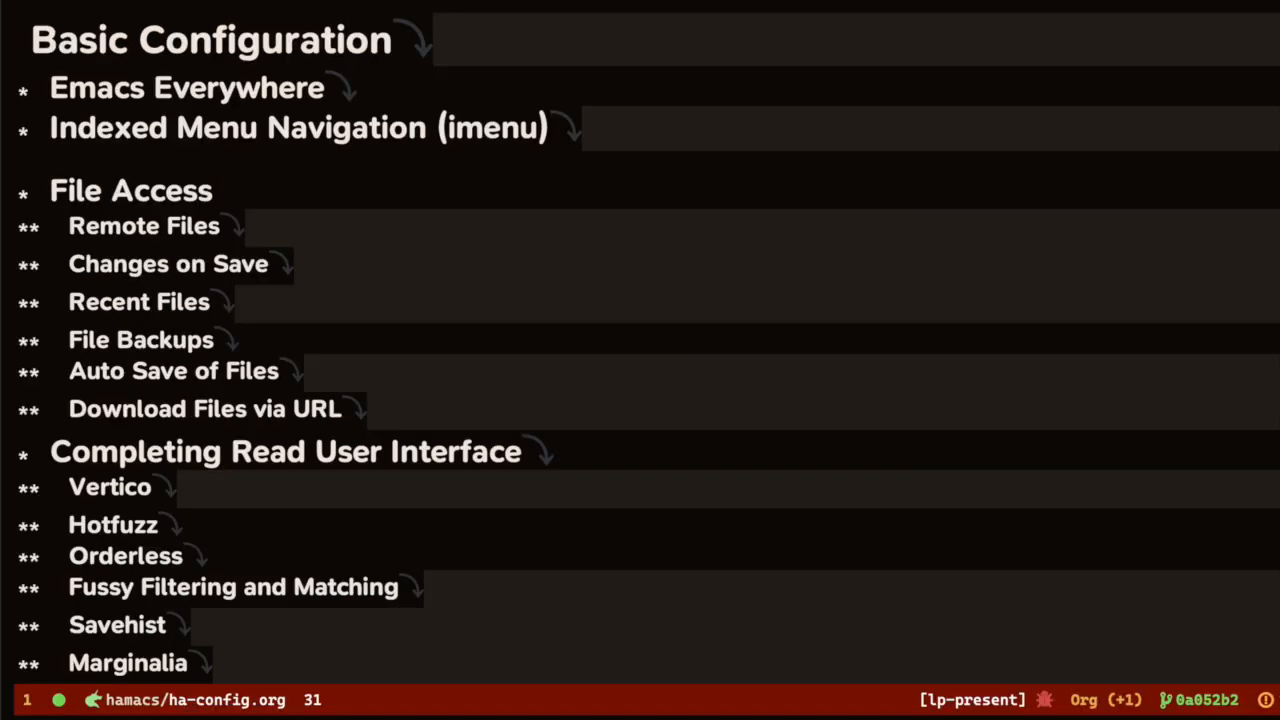
- Scroll through ha-config.org and ha-evil.org to reach ha-email.org's Search configuration
scroll(down, 3)
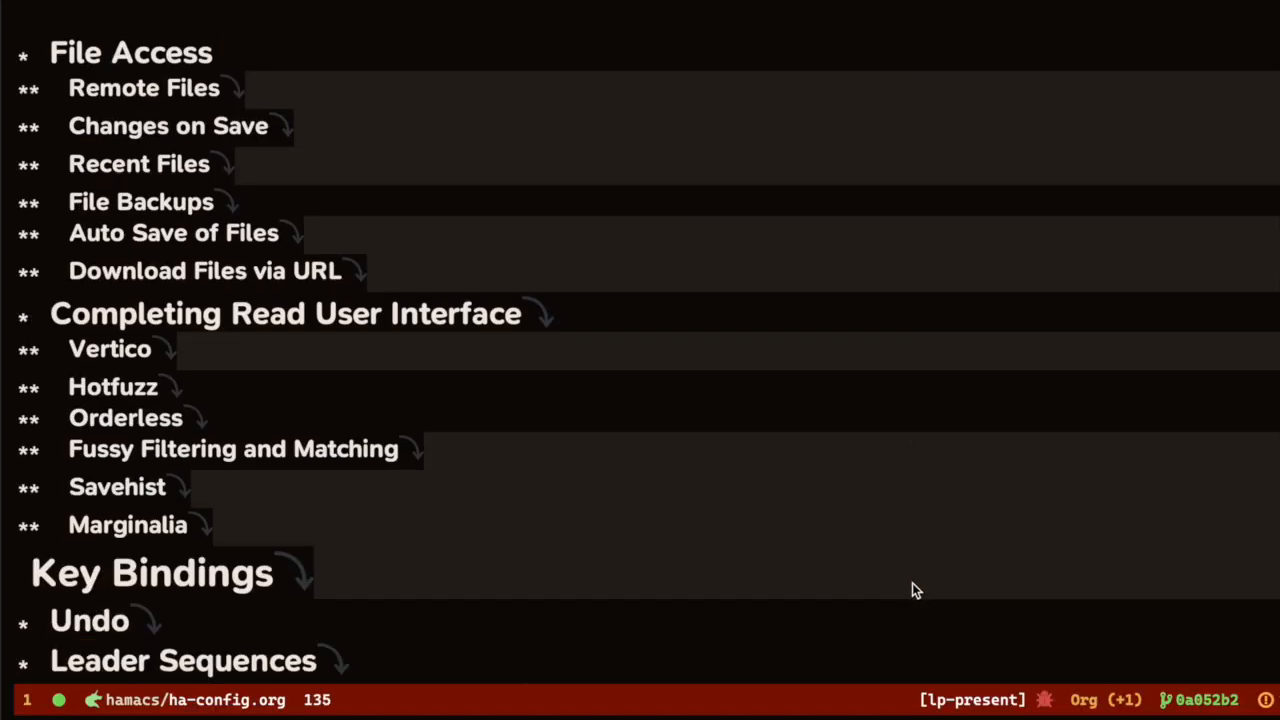
scroll(down, 3)
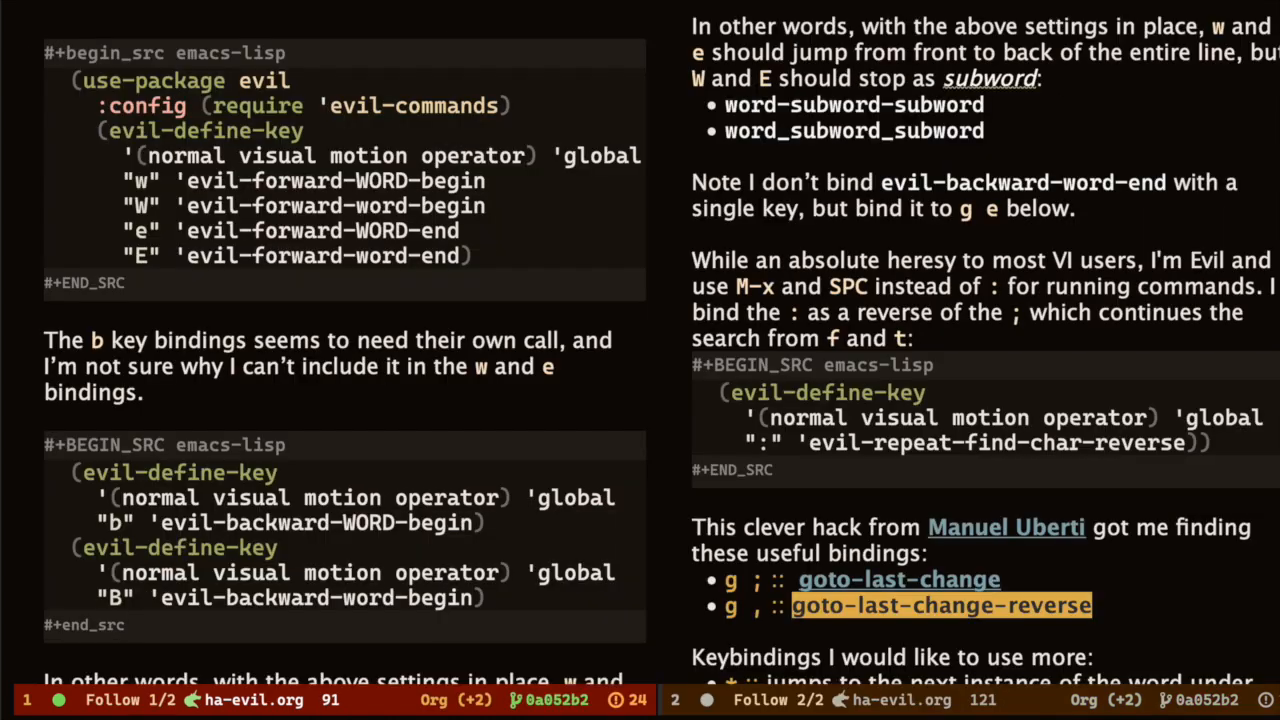
scroll(down, 3)
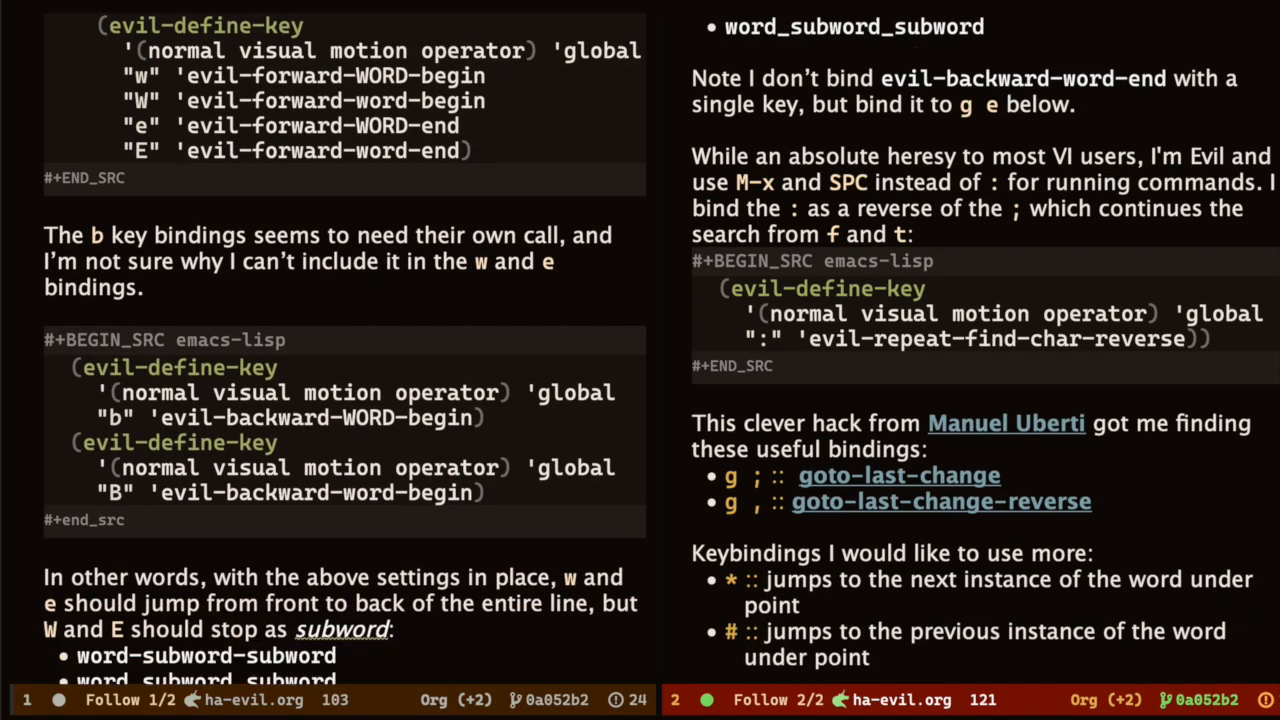
scroll(down, 3)
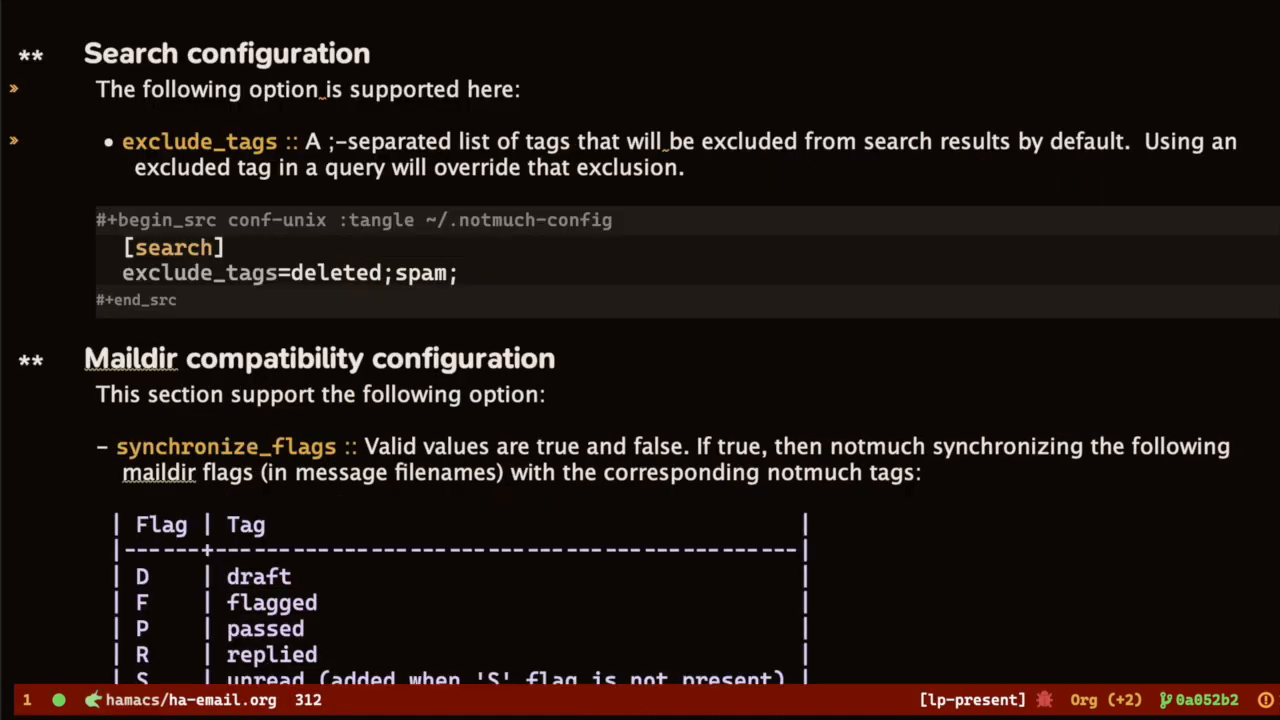
mouse_move(950, 594)
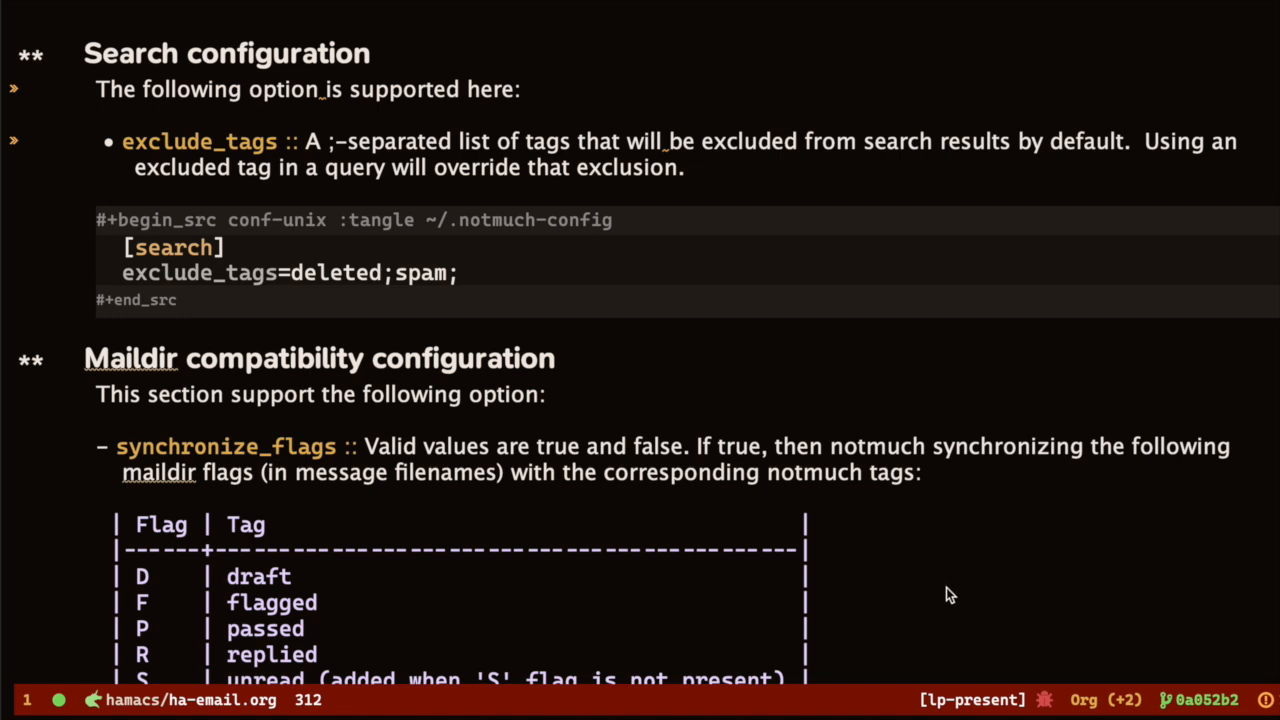
mouse_move(570, 537)
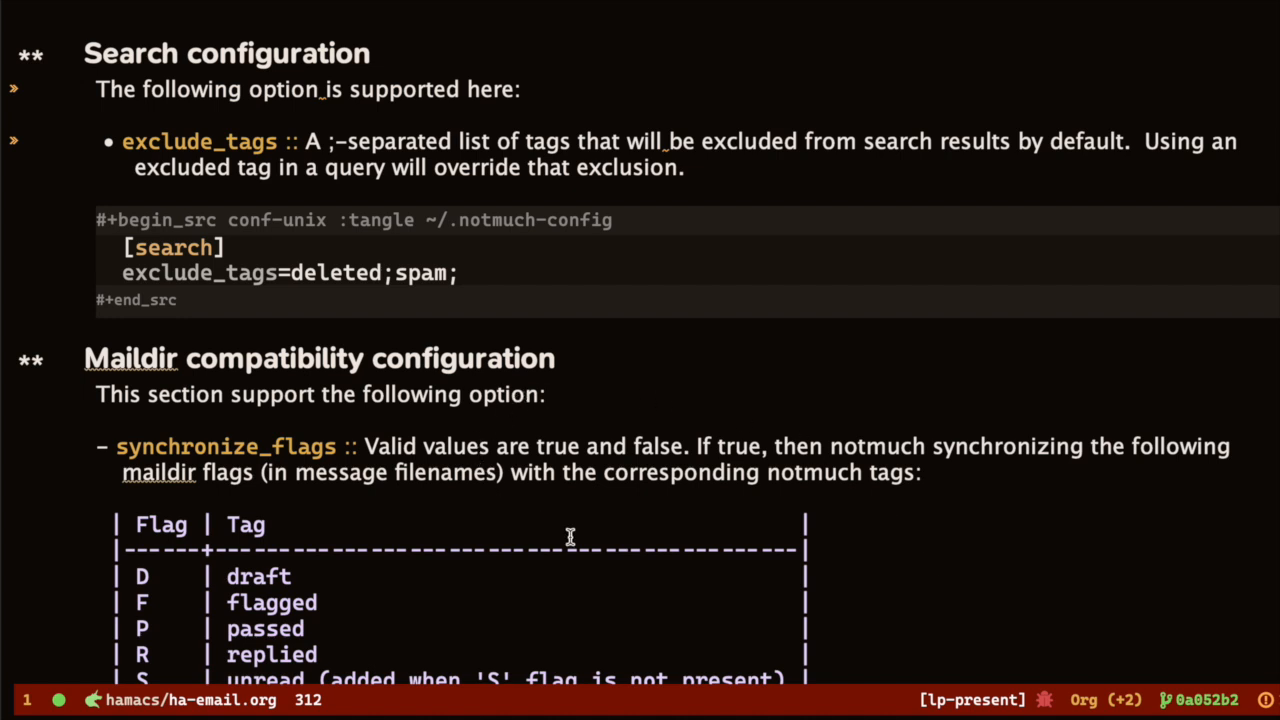
mouse_move(580, 539)
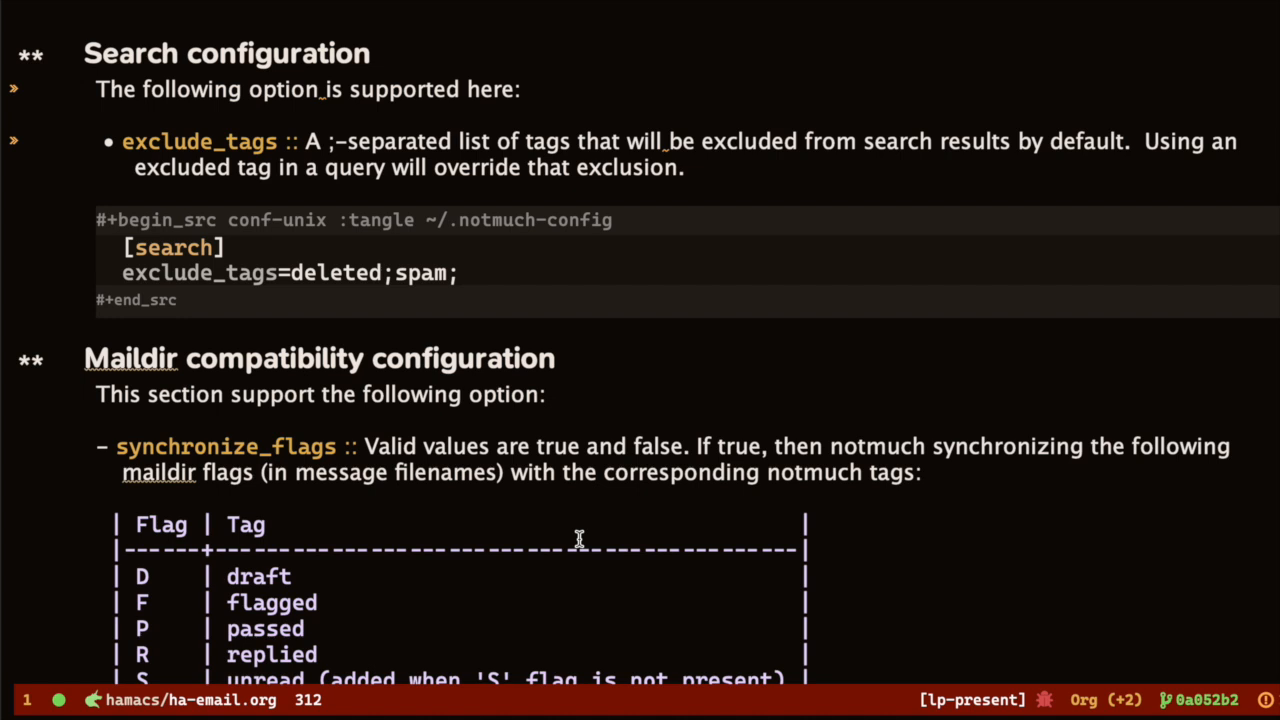
mouse_move(589, 541)
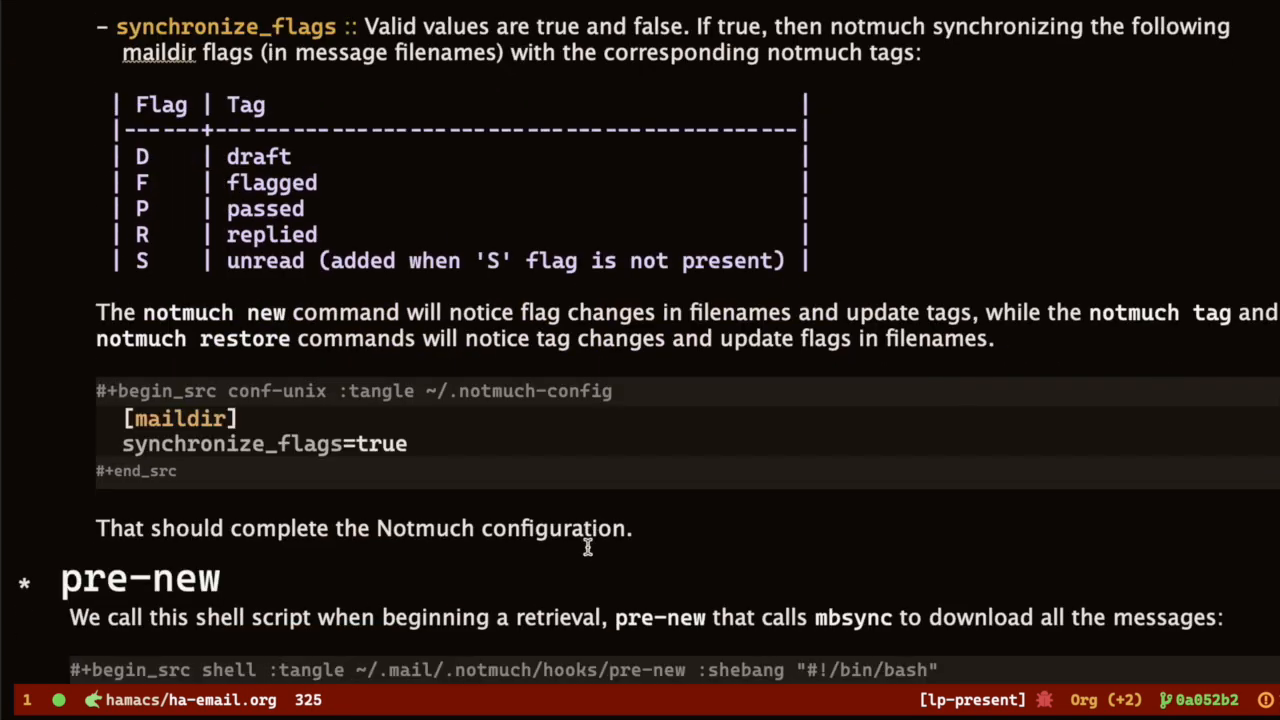
- Scroll down past the notmuch configuration in ha-email.org
scroll(down, 3)
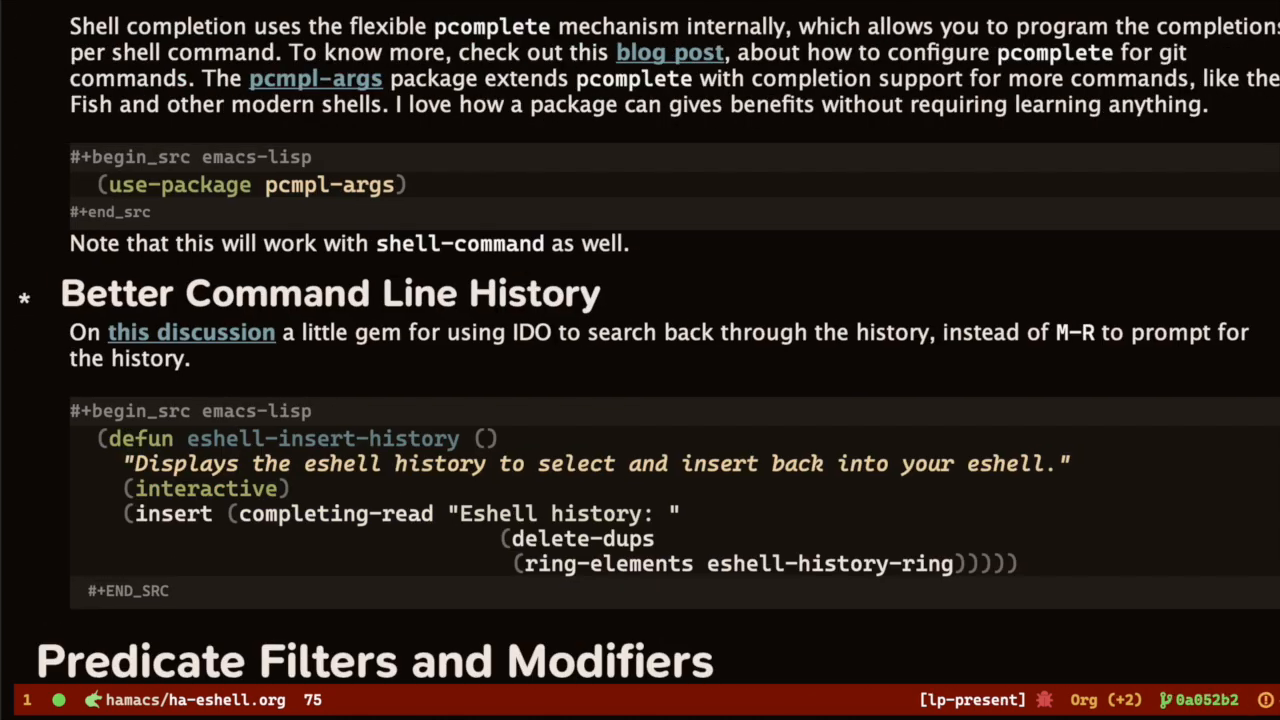
mouse_move(594, 505)
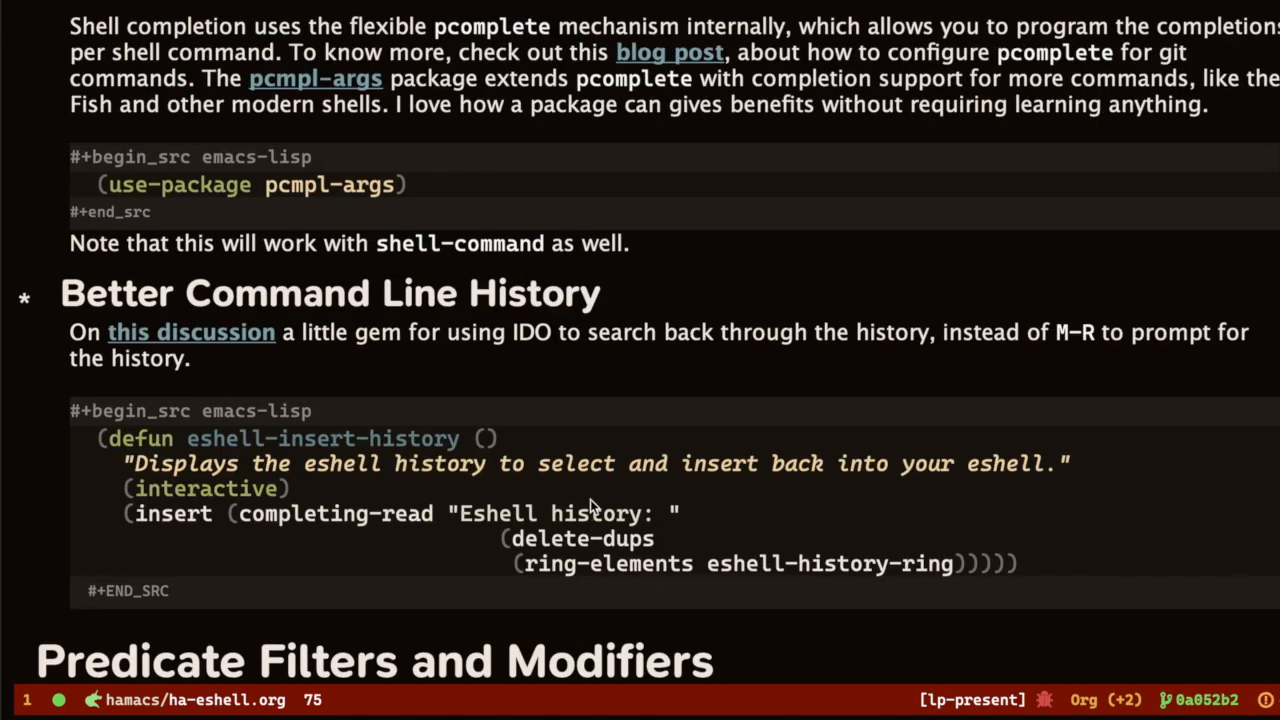
mouse_move(682, 170)
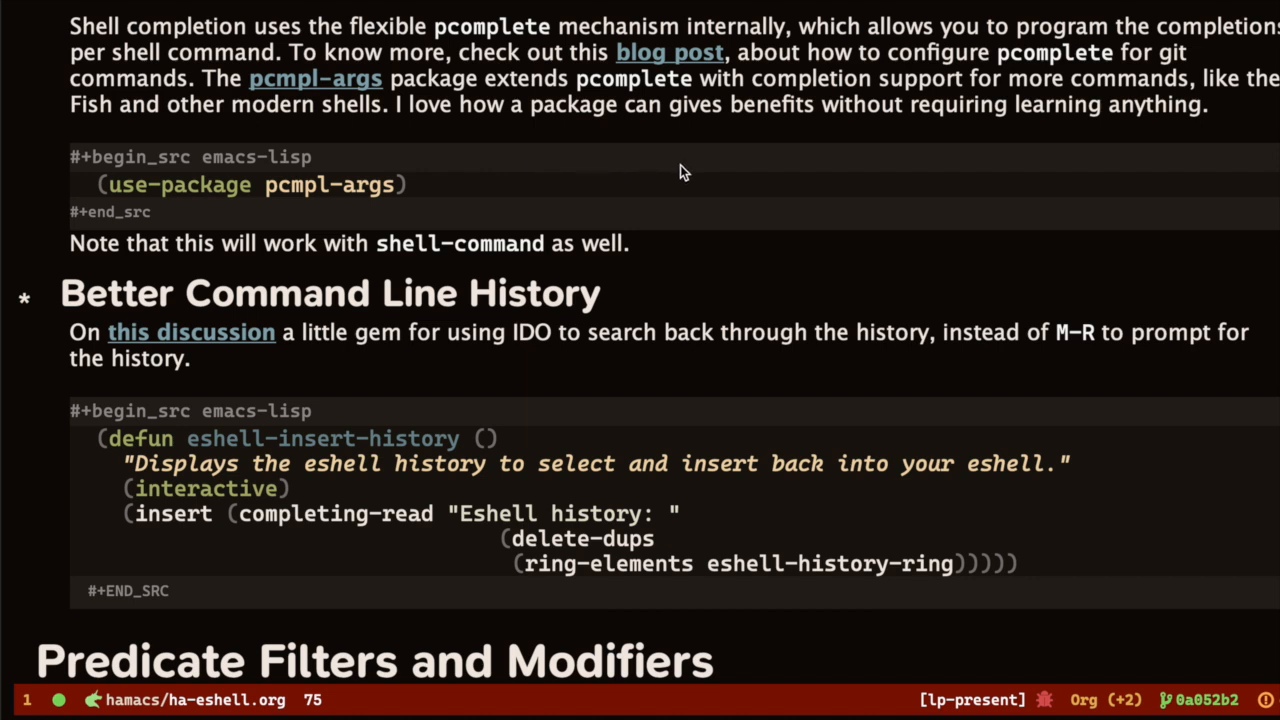
mouse_move(738, 256)
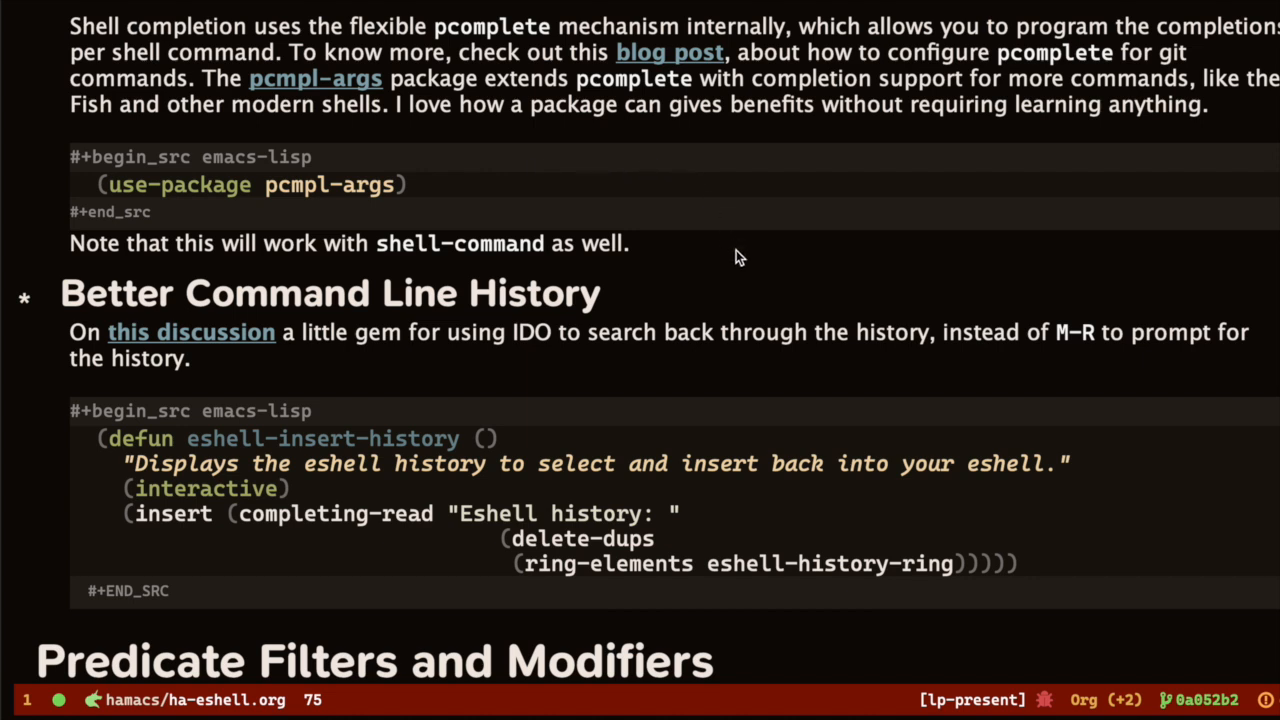
mouse_move(755, 260)
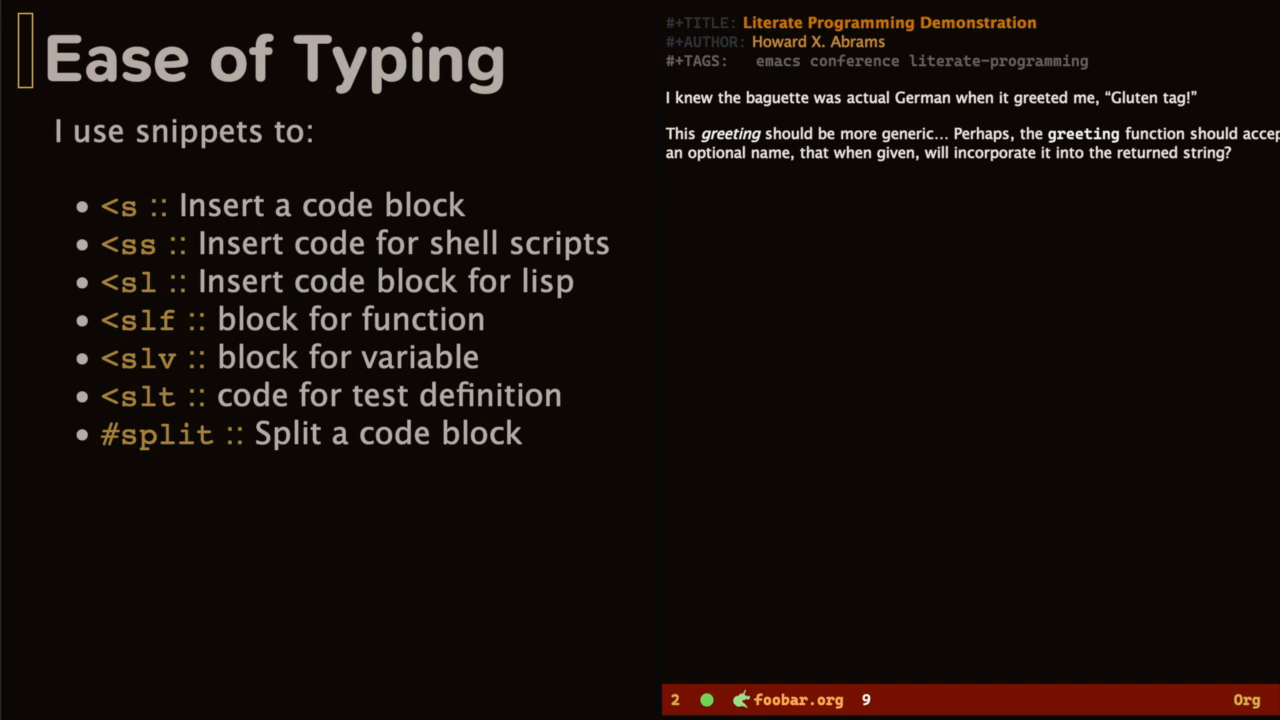
- Expand the <slf yasnippet into a function code block
text(<)
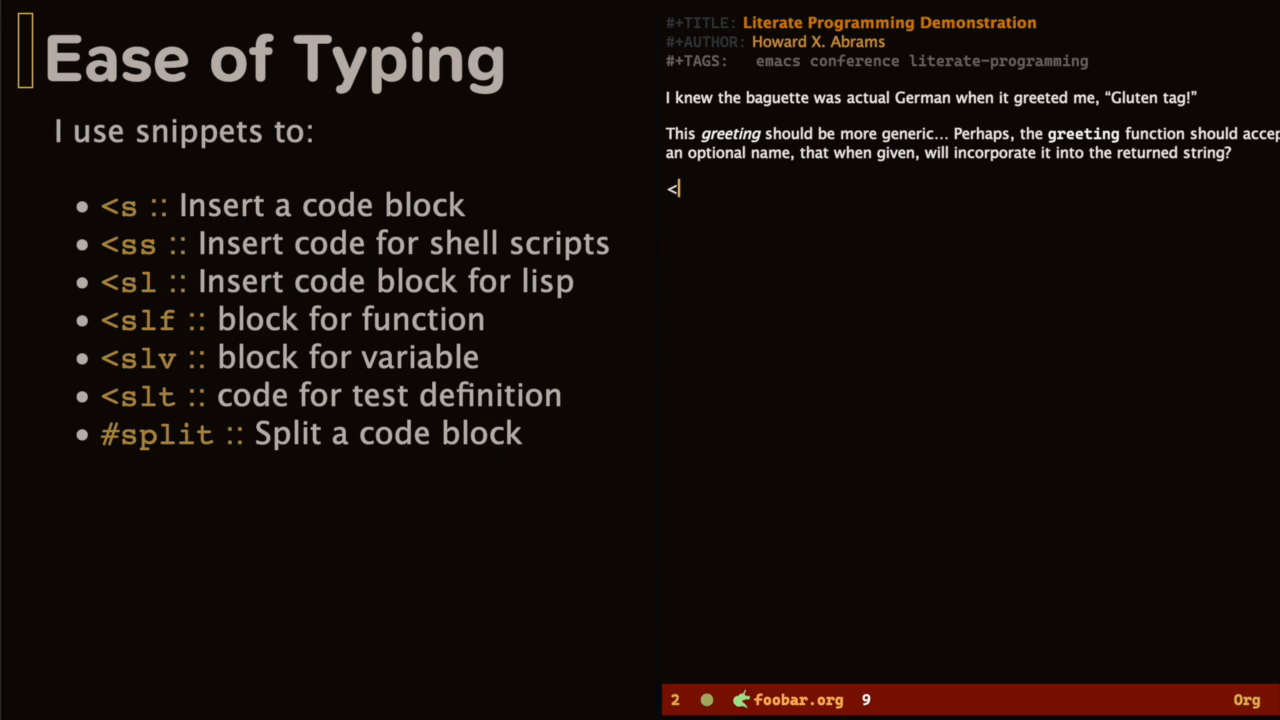
text(s)
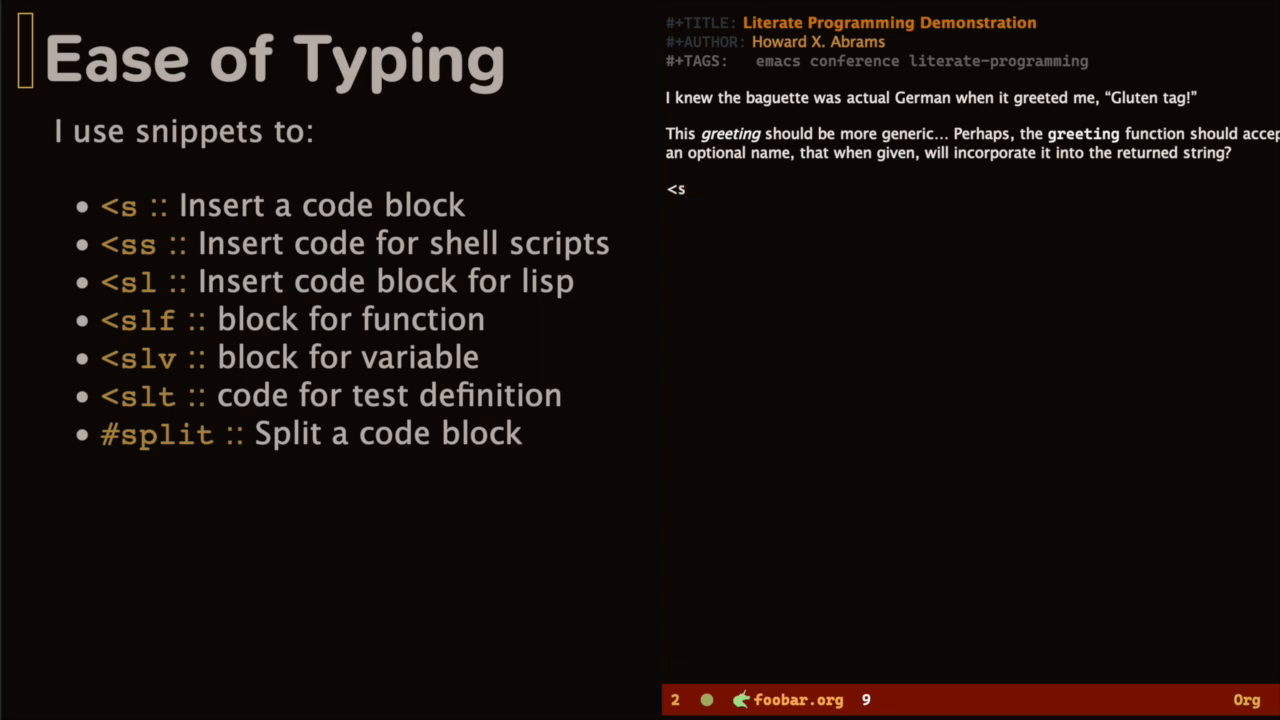
text(l)
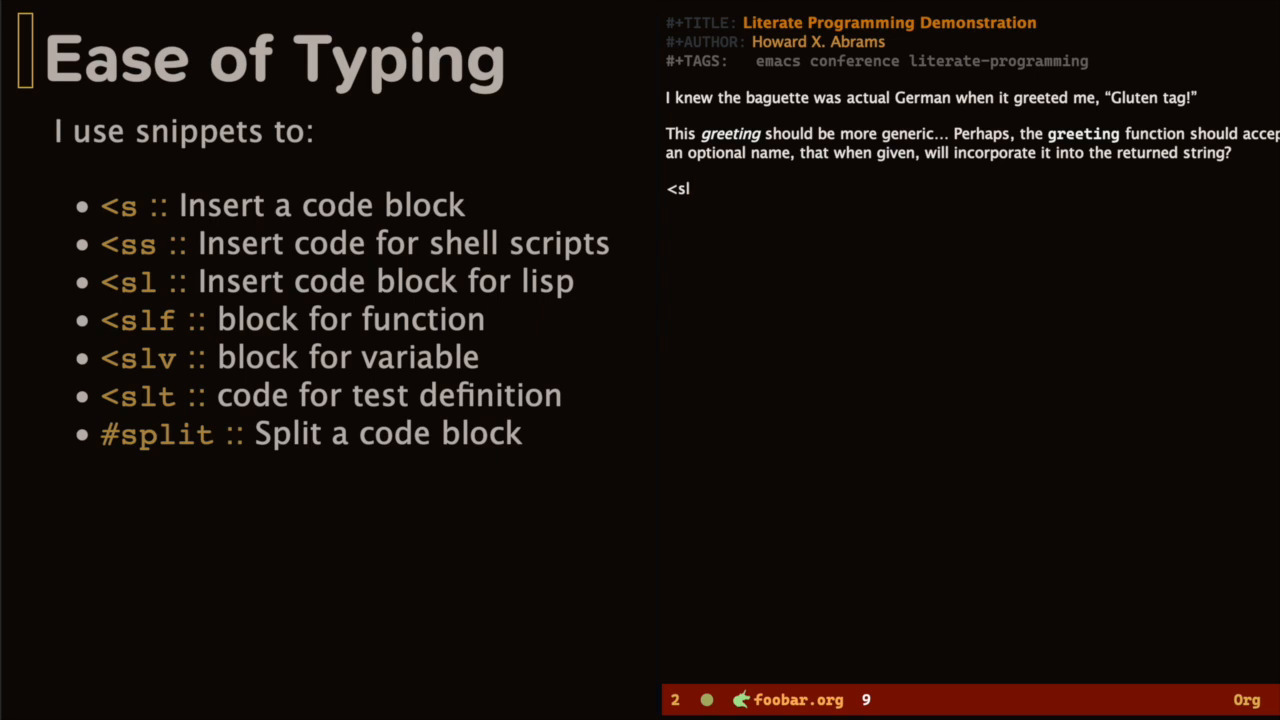
text(f)
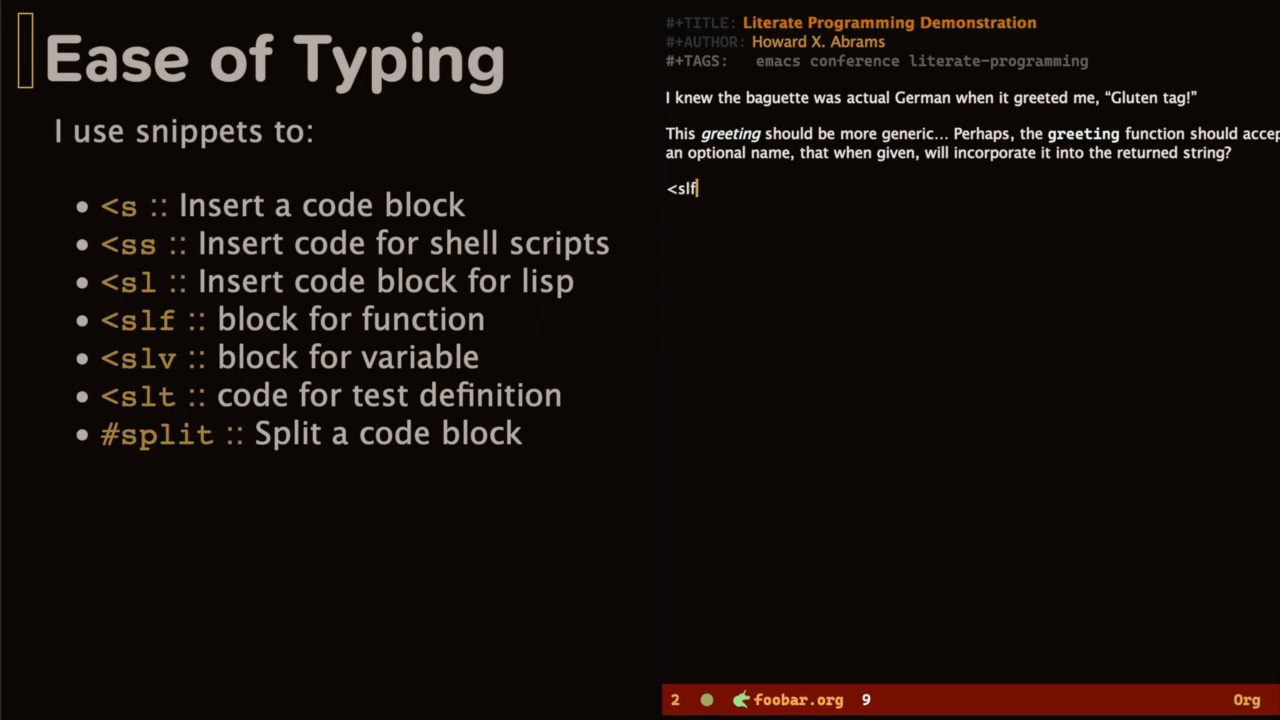
key(TAB)
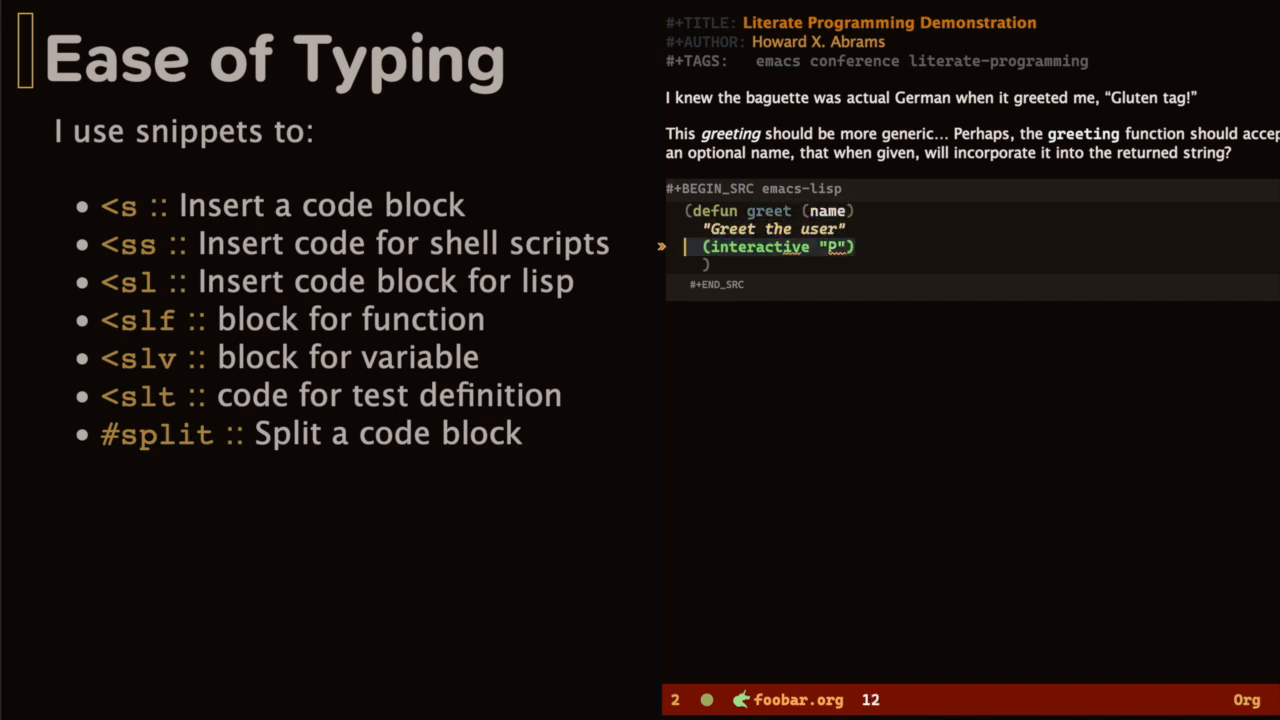
- Write the greet body messaging "Hello %s, howsit going?" and add the call
text(sYour name:)
text((message "Hello)
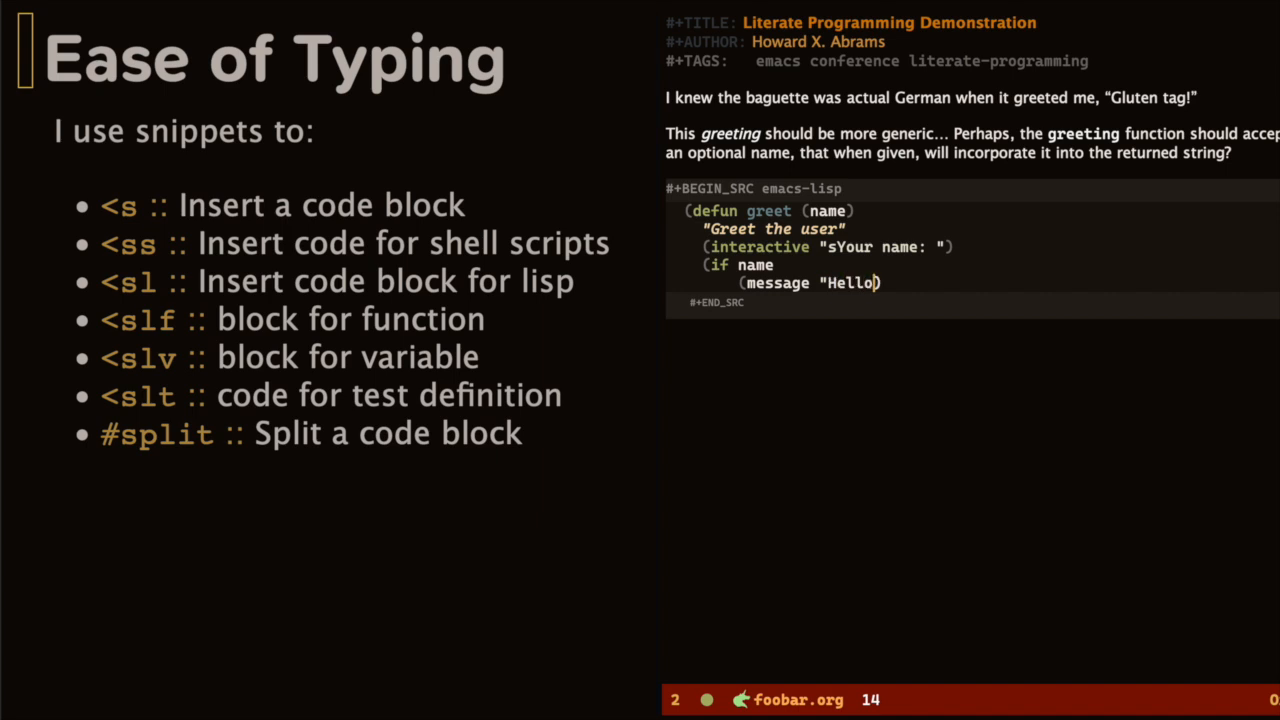
text(, %s, howsit going?" name))
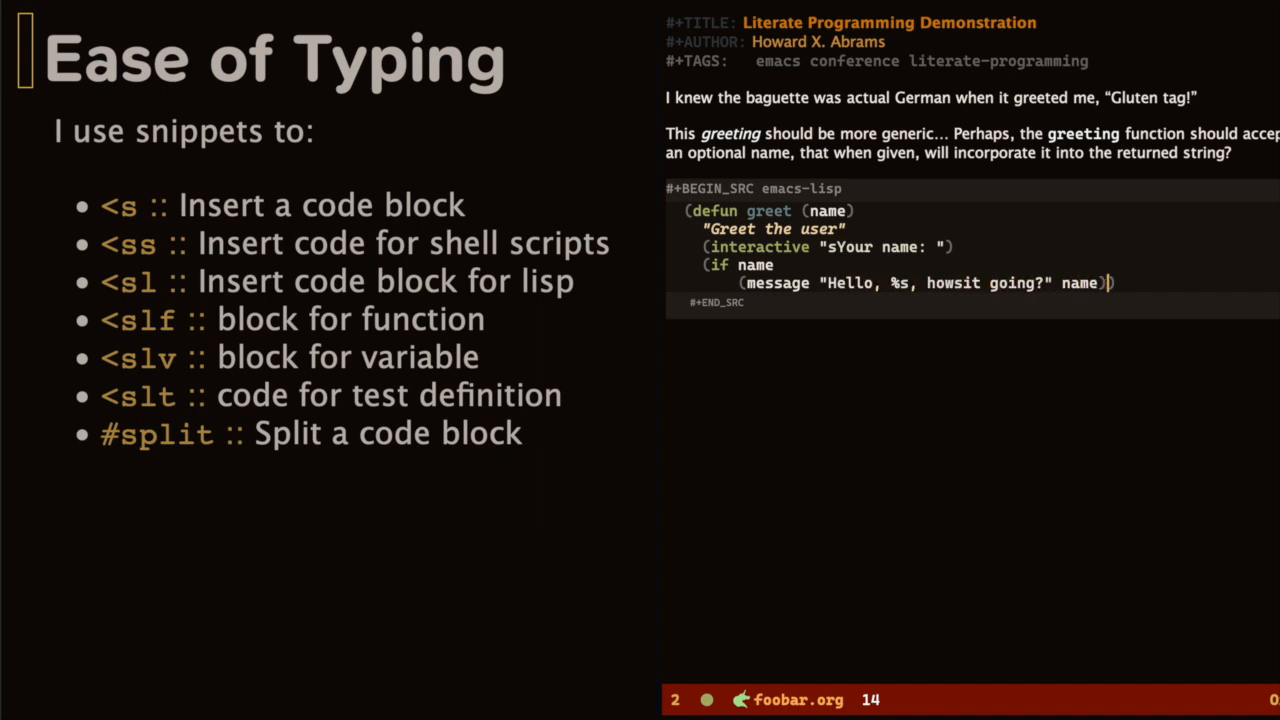
text((message "Hello World-wide.")))
text((greet "Sacha)
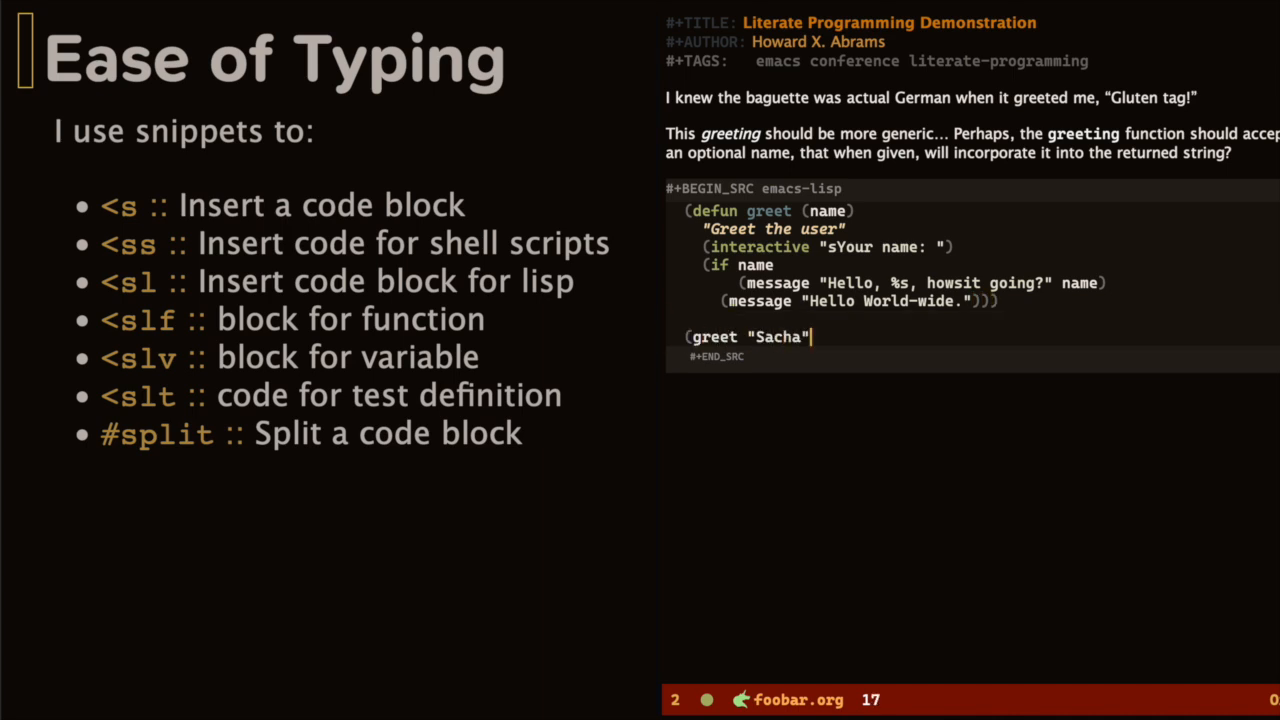
text())
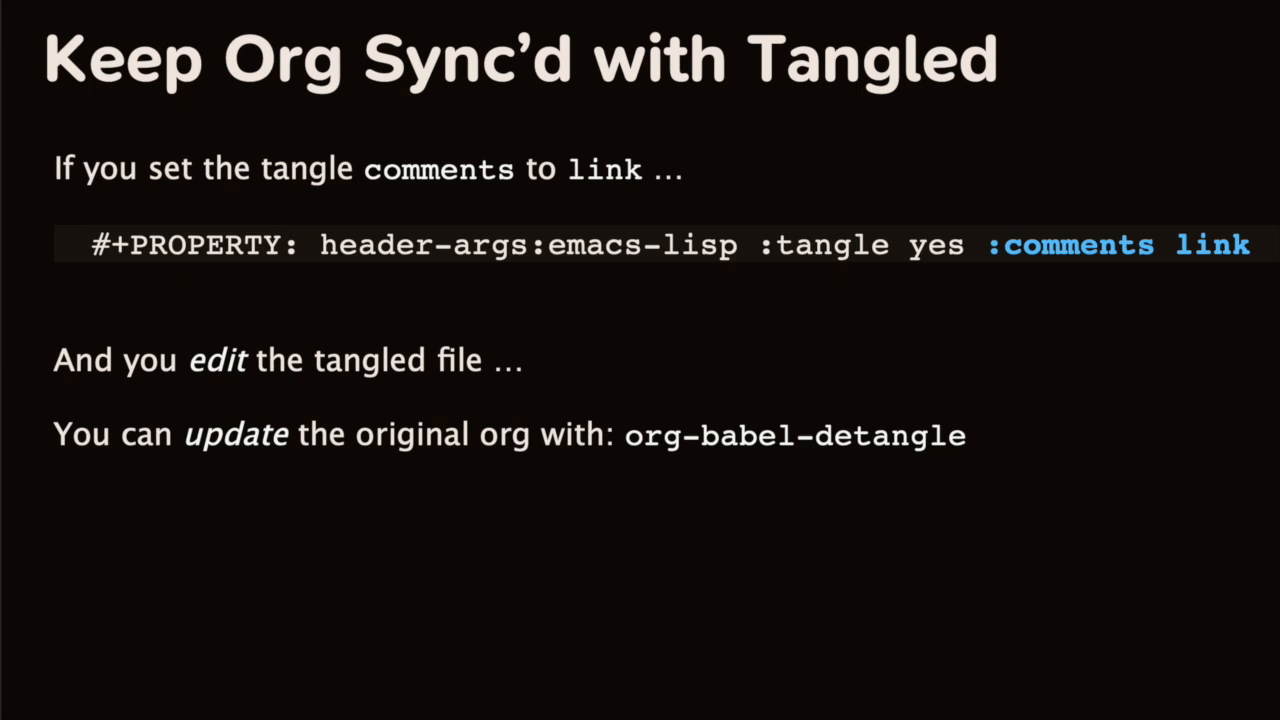
- Advance to the 'Keep Org Sync'd with Tangled' slide on org-babel-detangle
key(Right)
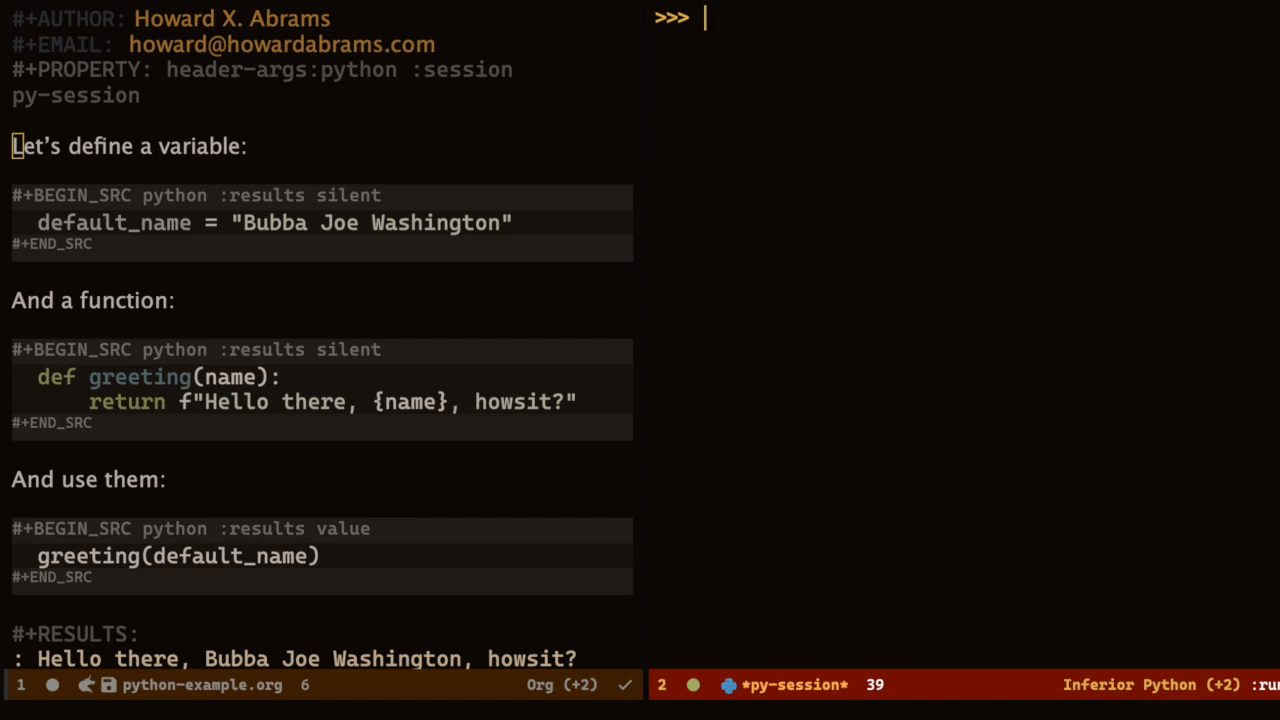
- Enter greeting("Charlie") at the py-session Python prompt
text(greetin("Charlie"))
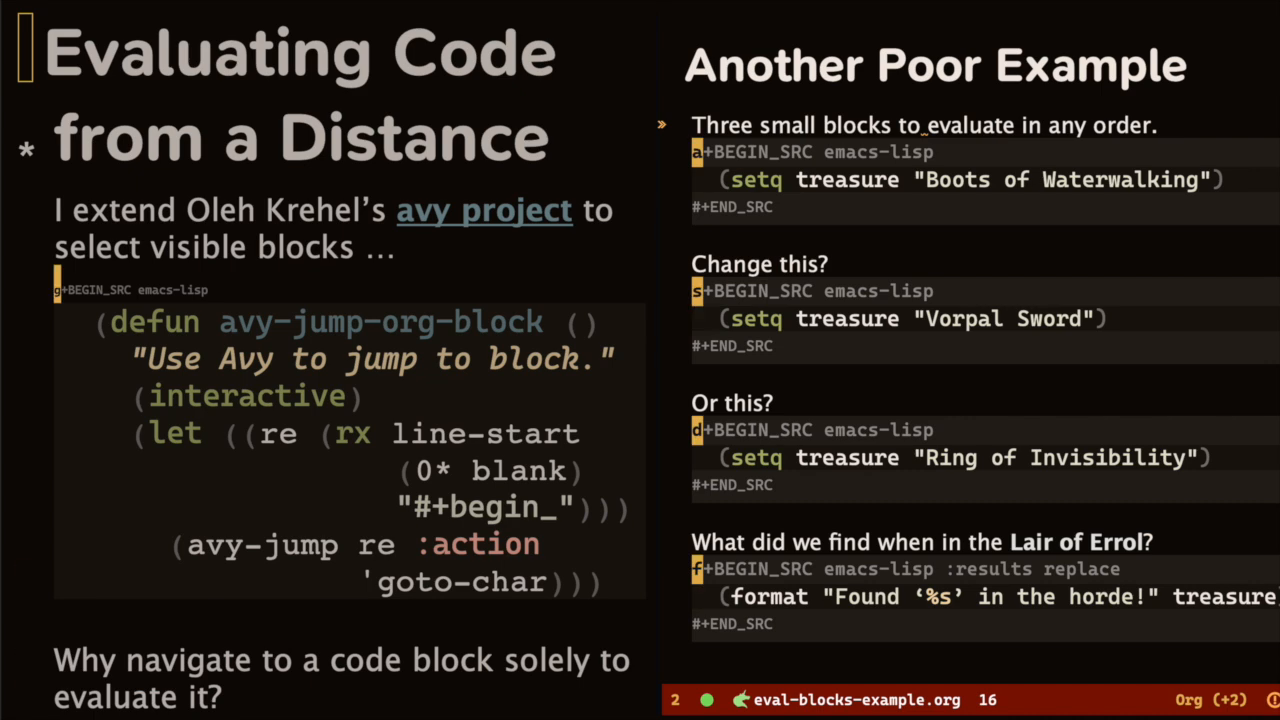
- Dismiss the avy block-jump hints after choosing a block to evaluate
key(Escape)
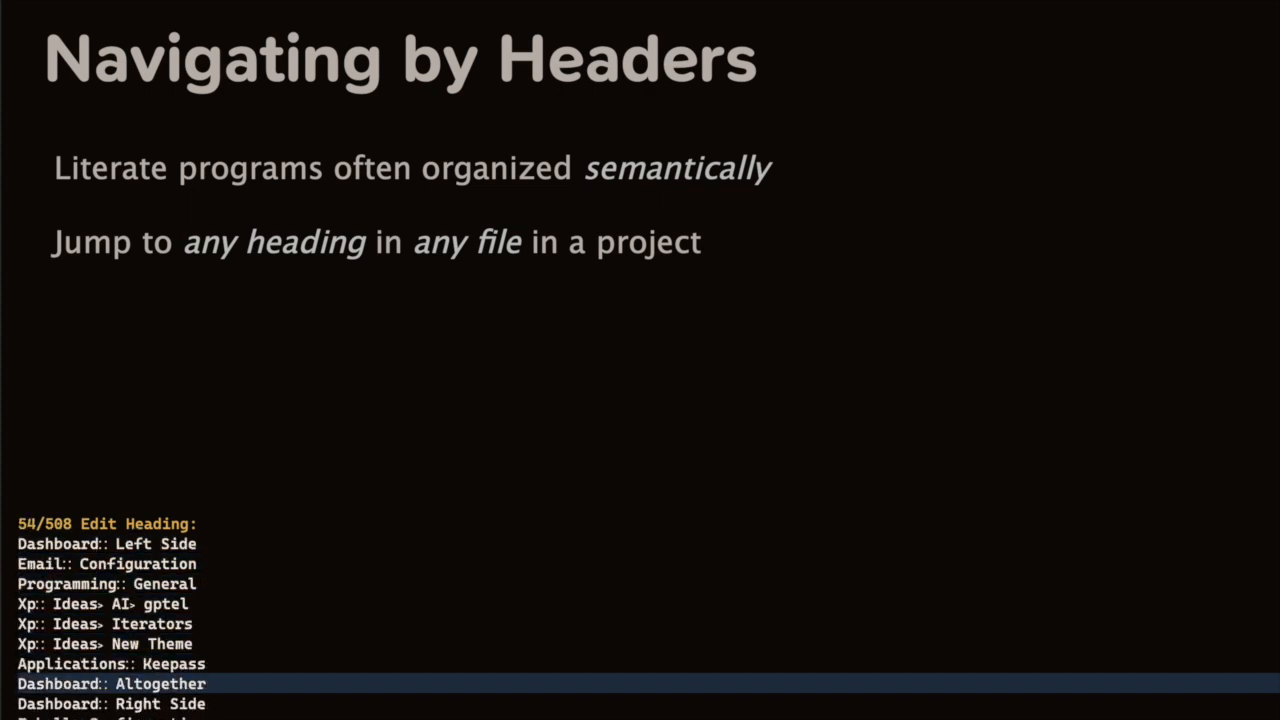
- Filter the project-wide heading list to entries matching 'lsp'
text(lsp)
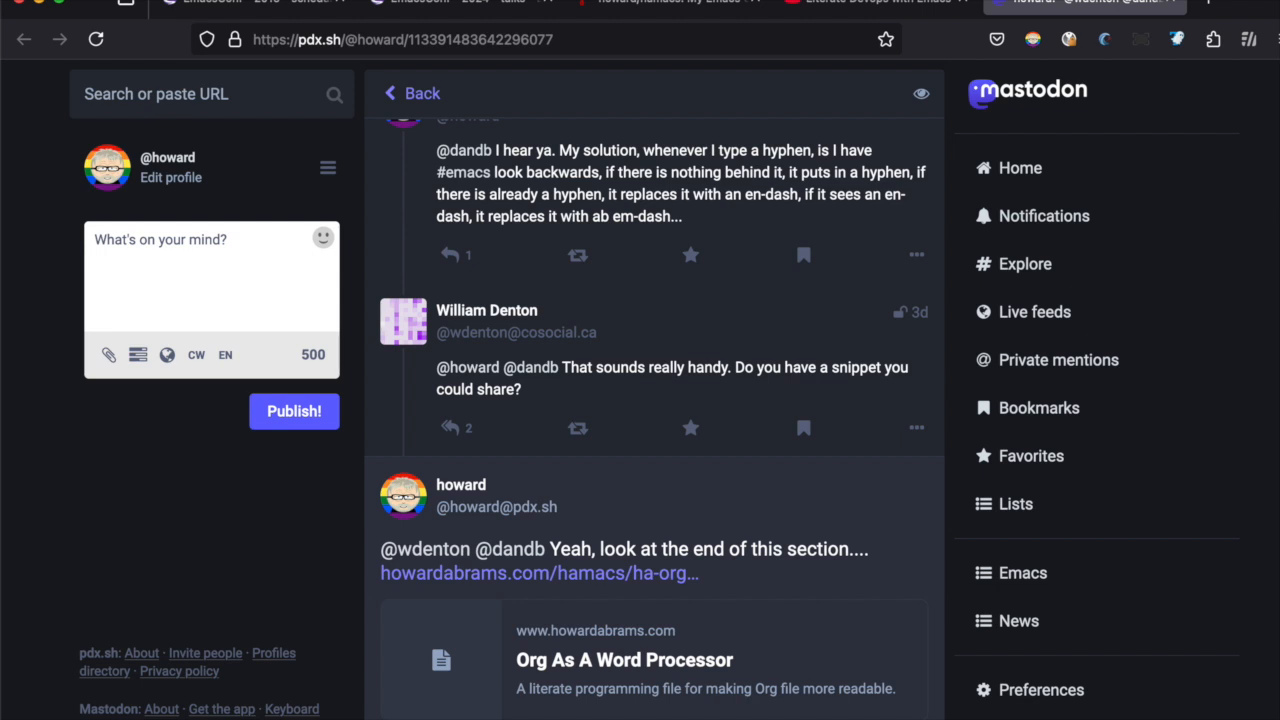
mouse_move(630, 580)
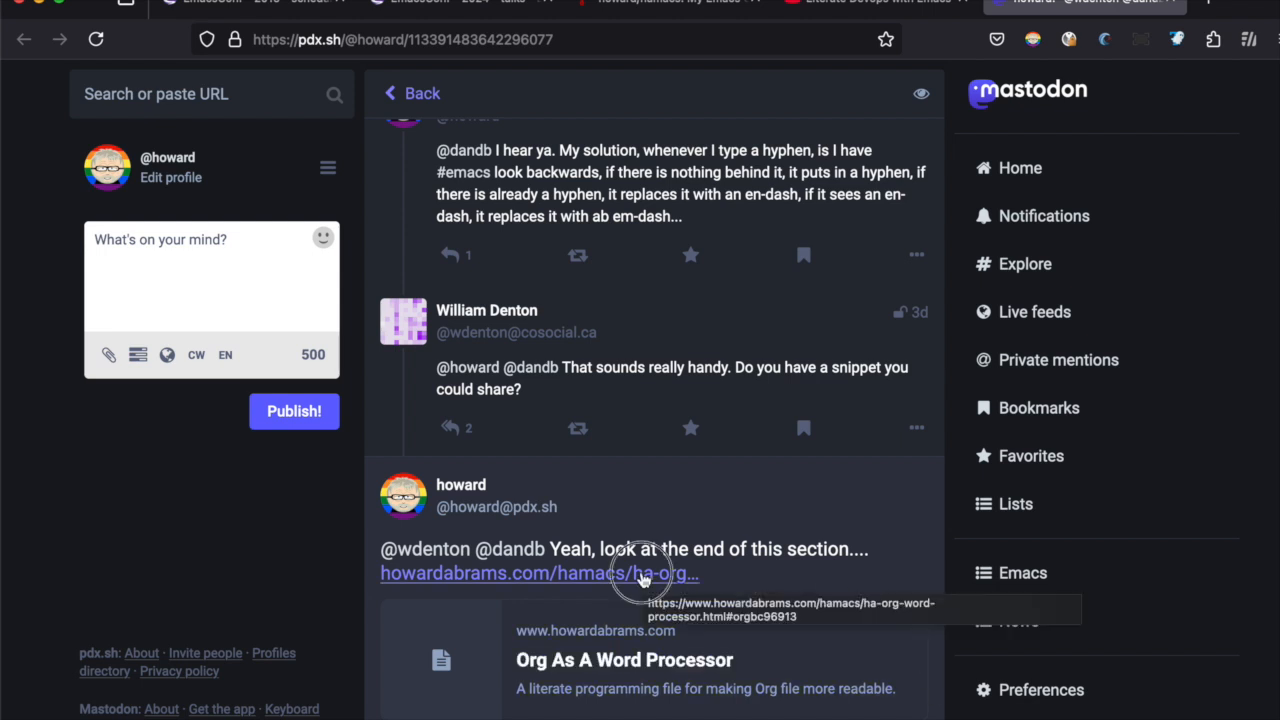
- Open the reply's howardabrams.com link to the Org As A Word Processor page
click(539, 573)
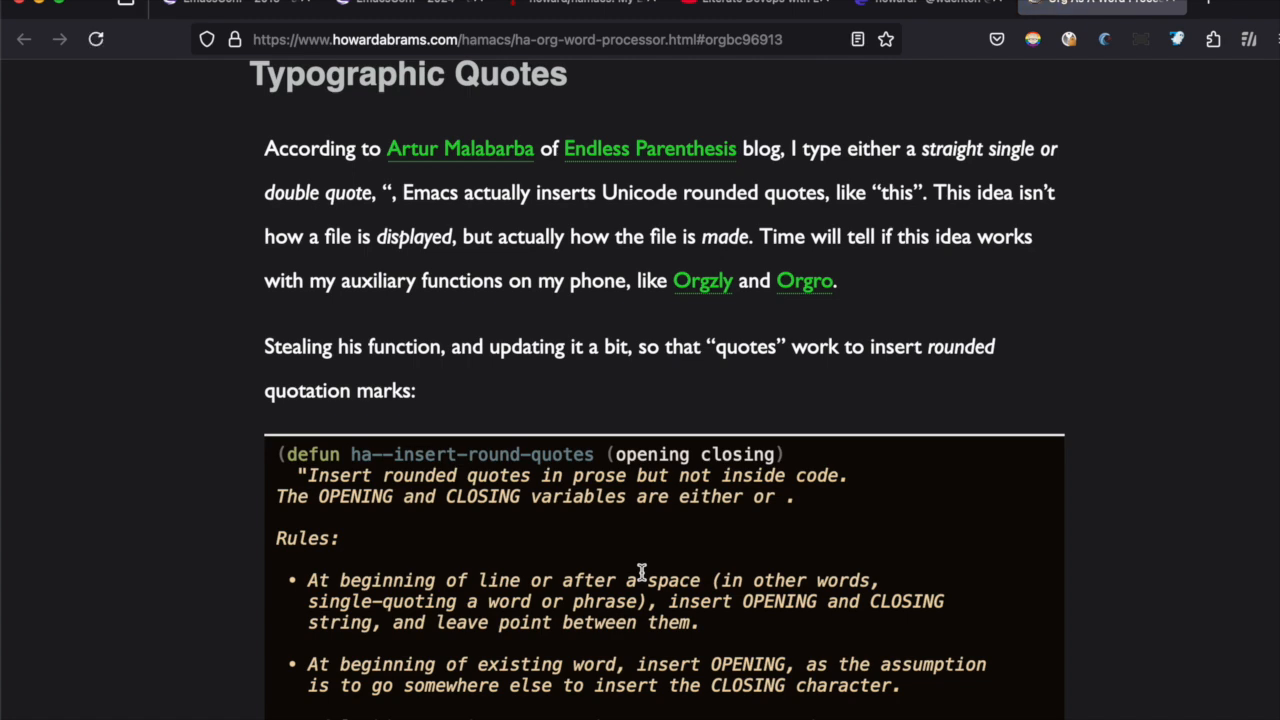